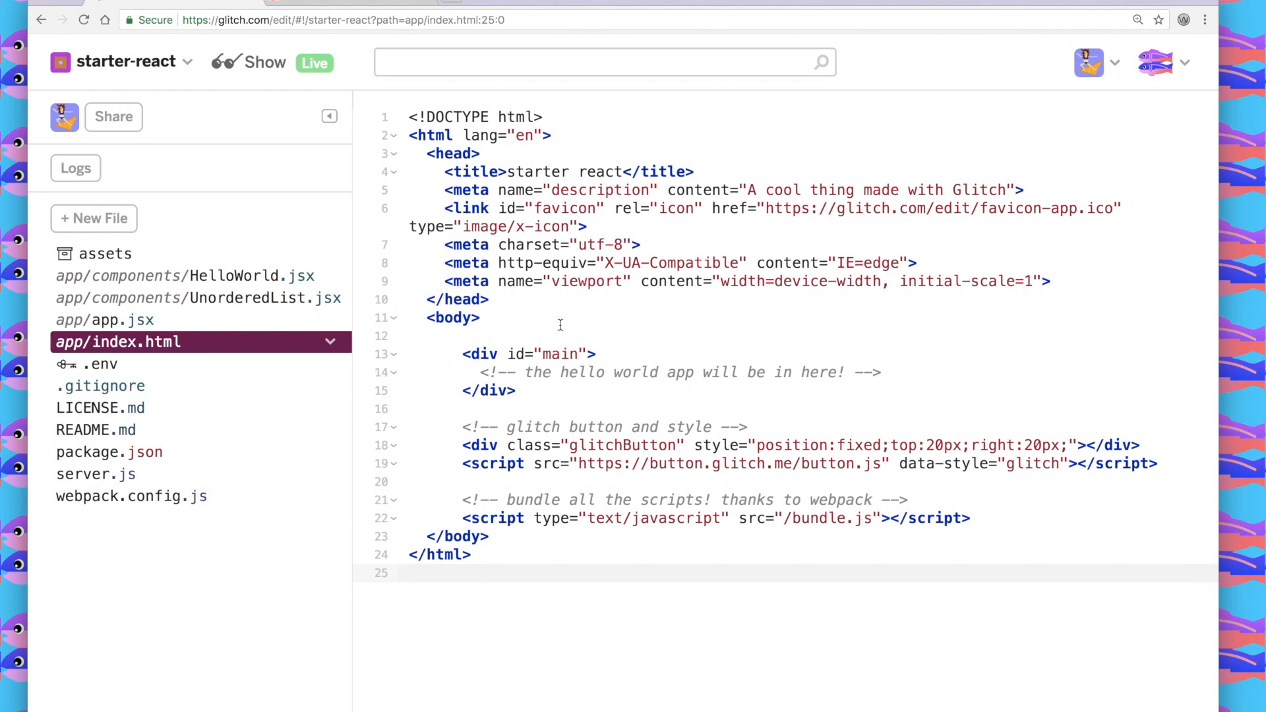
mouse_move(452, 376)
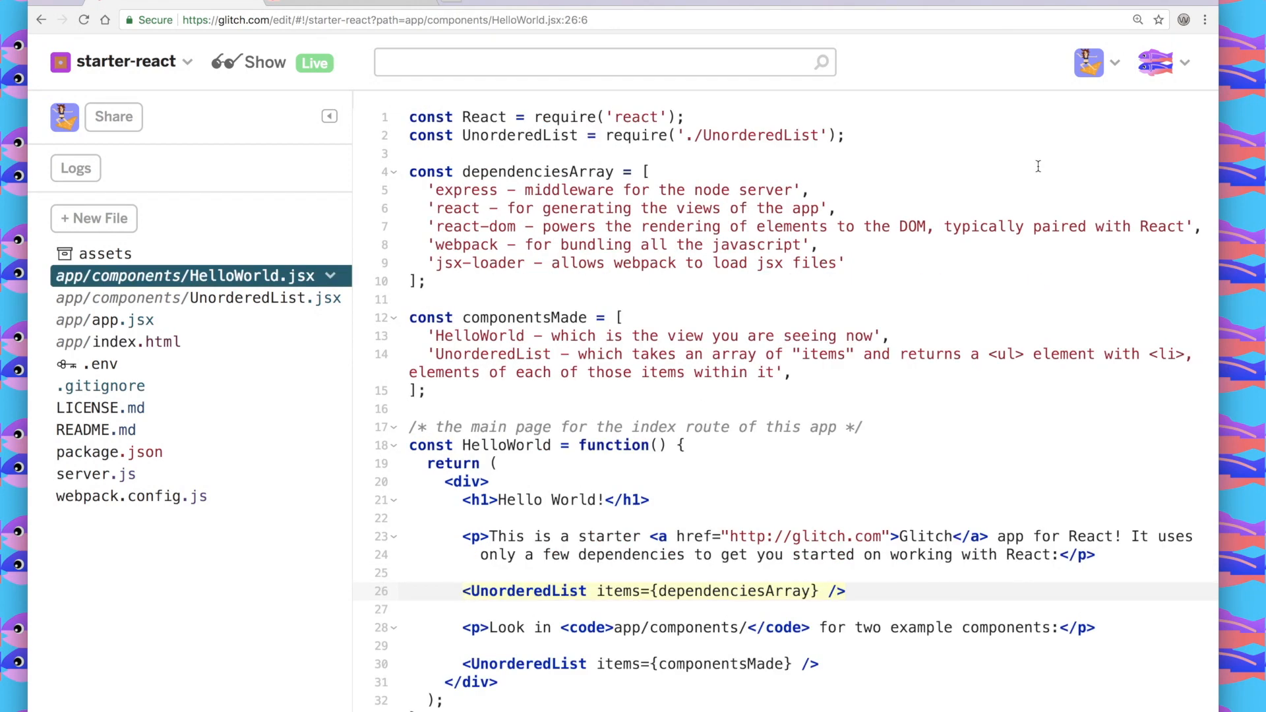
mouse_move(773, 166)
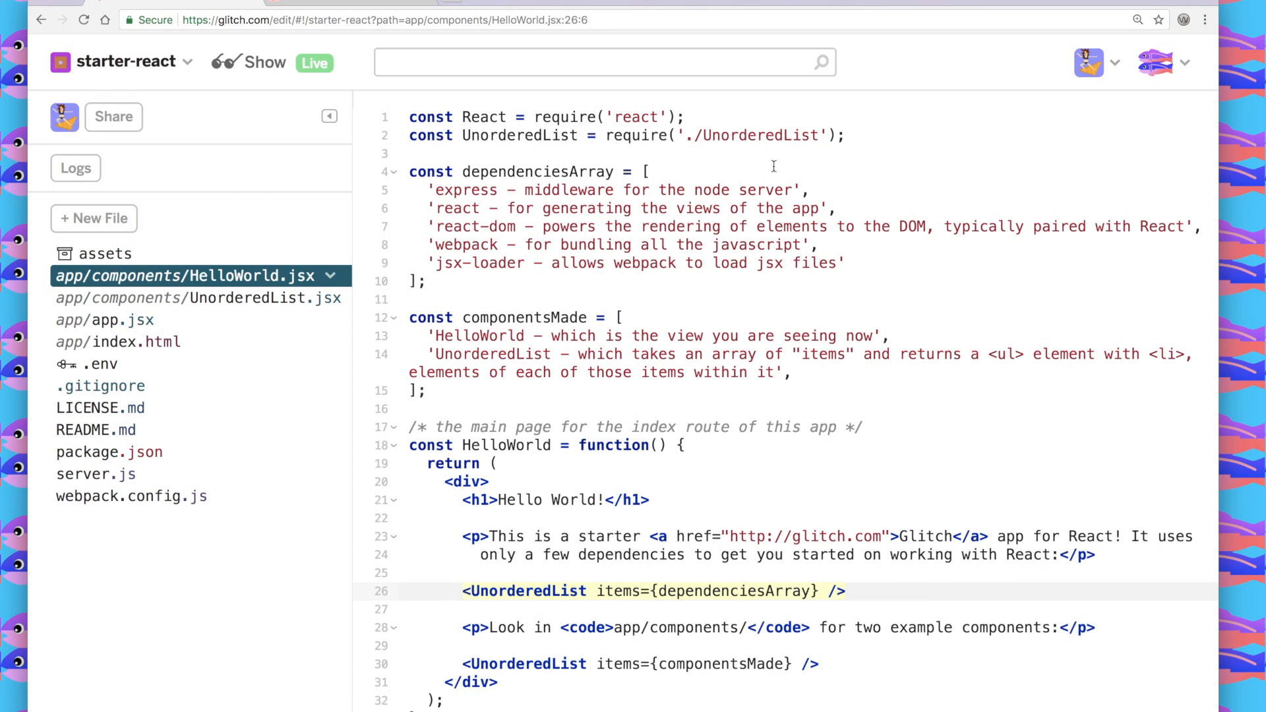
scroll(down, 3)
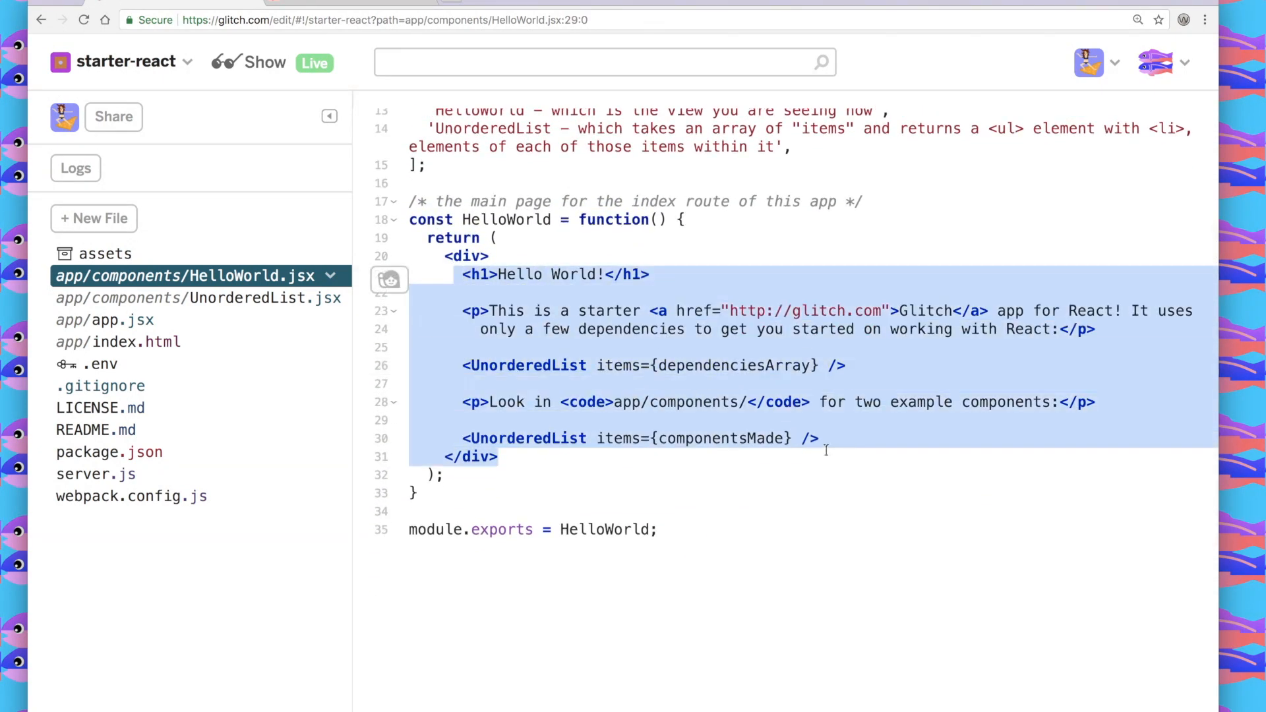
click(572, 275)
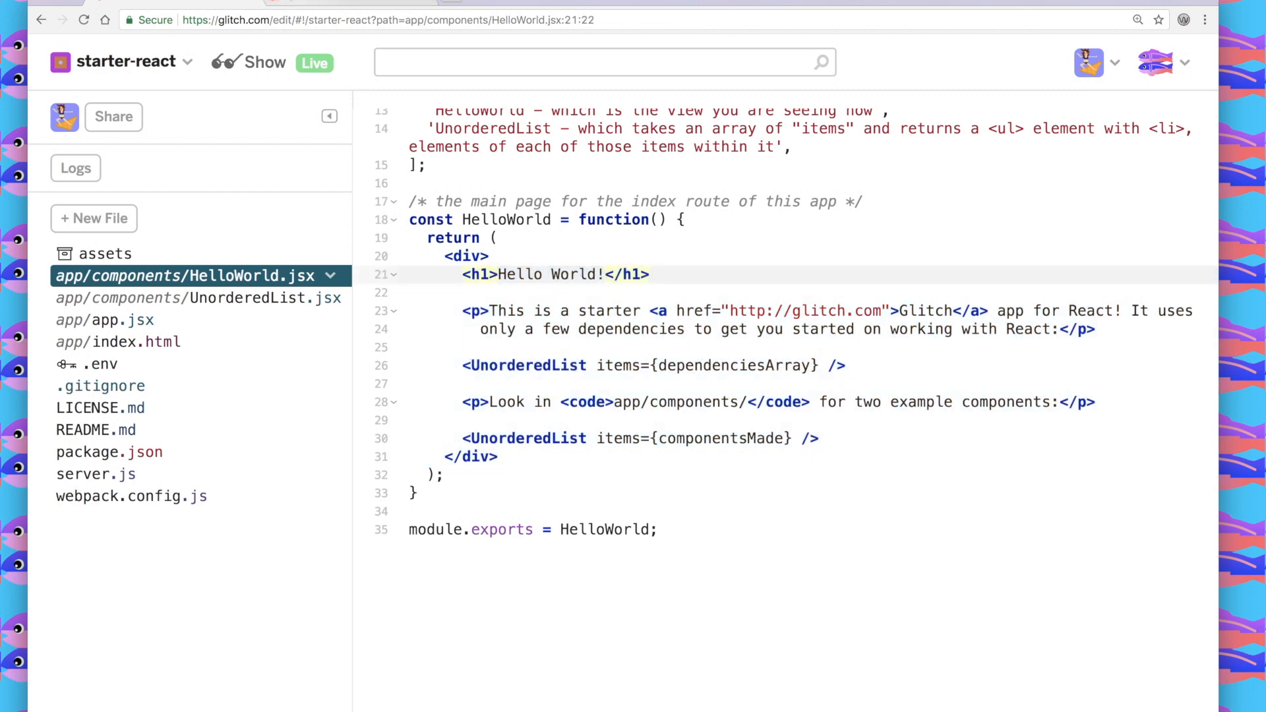
click(259, 62)
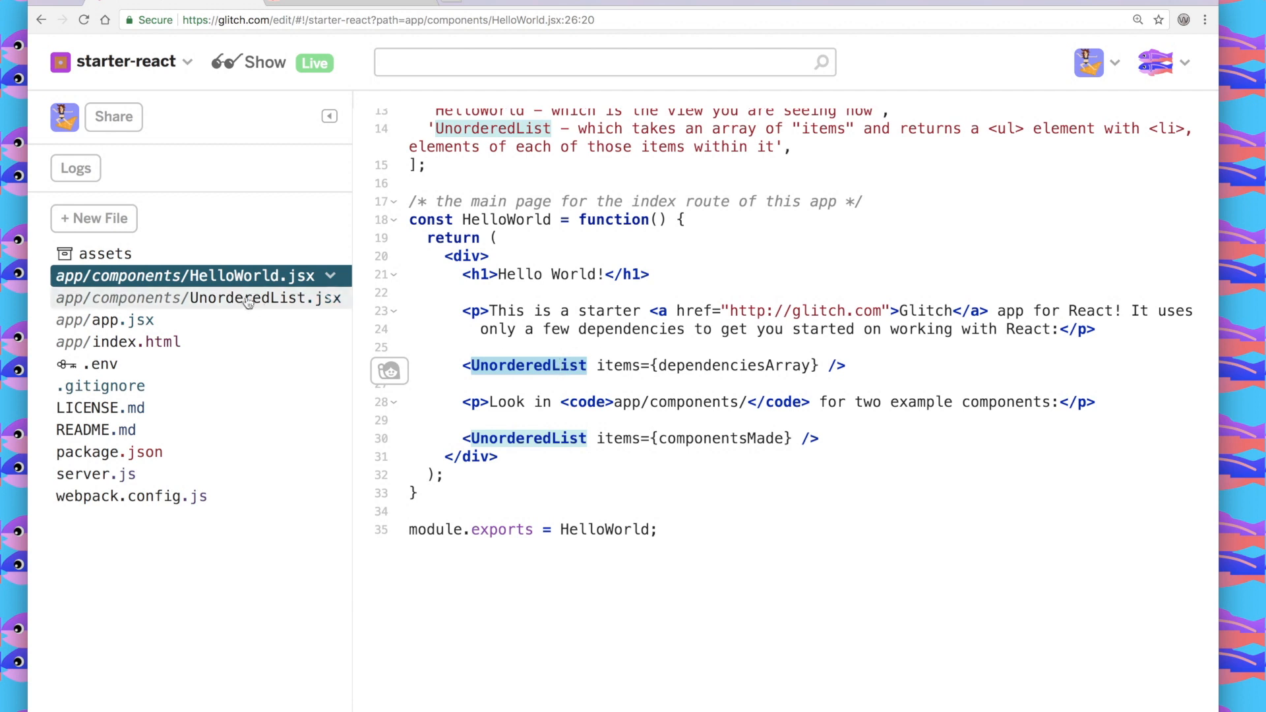
- View app/components/UnorderedList.jsx to see items mapped into list elements, then return to HelloWorld.jsx
click(199, 298)
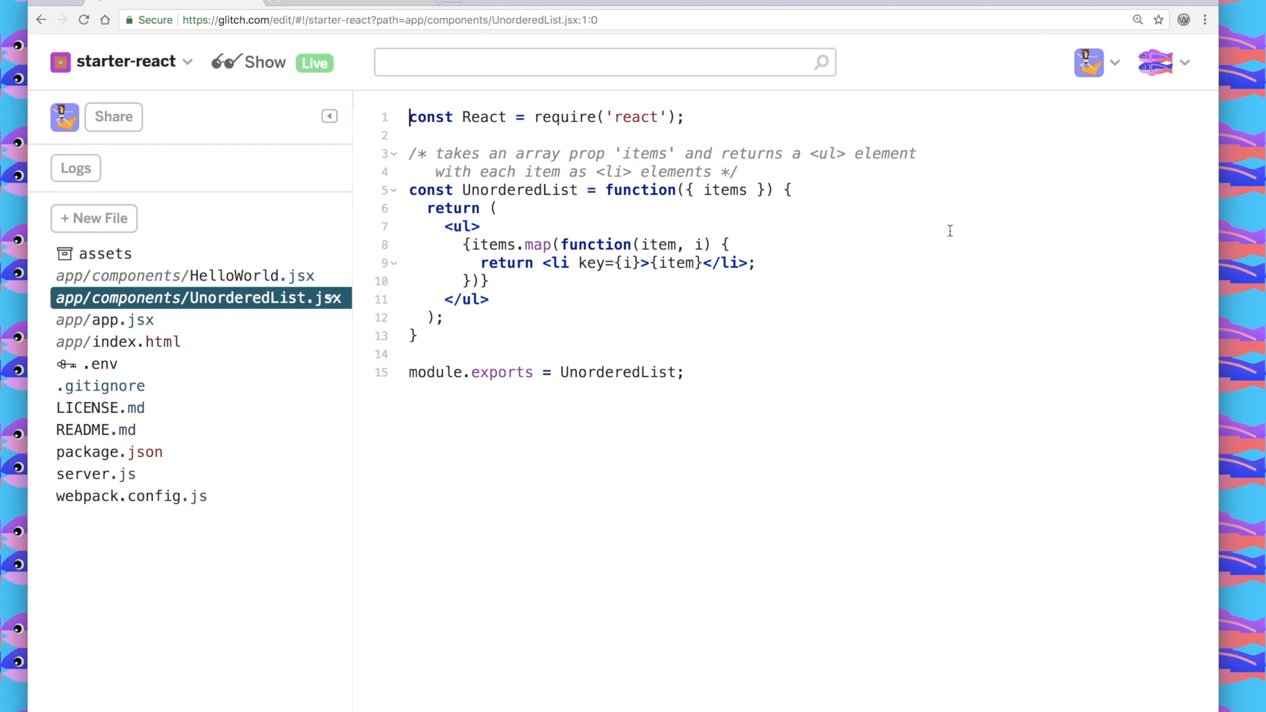
mouse_move(711, 207)
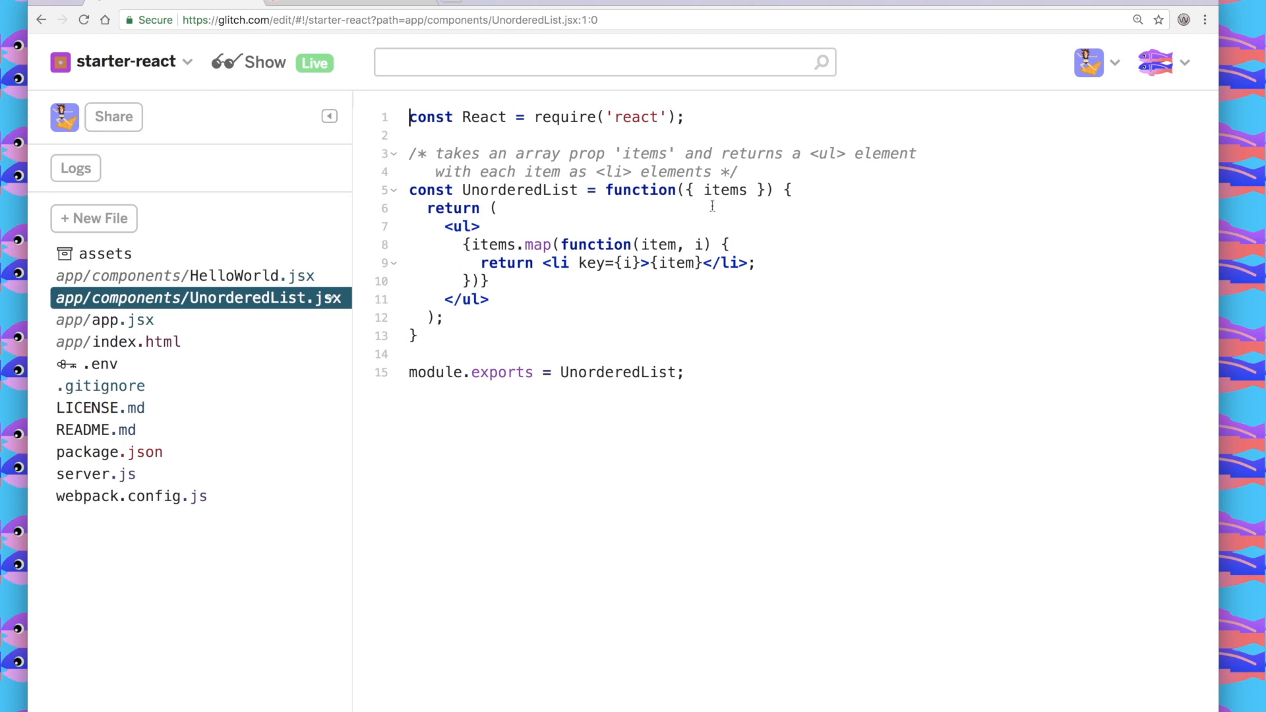
click(466, 226)
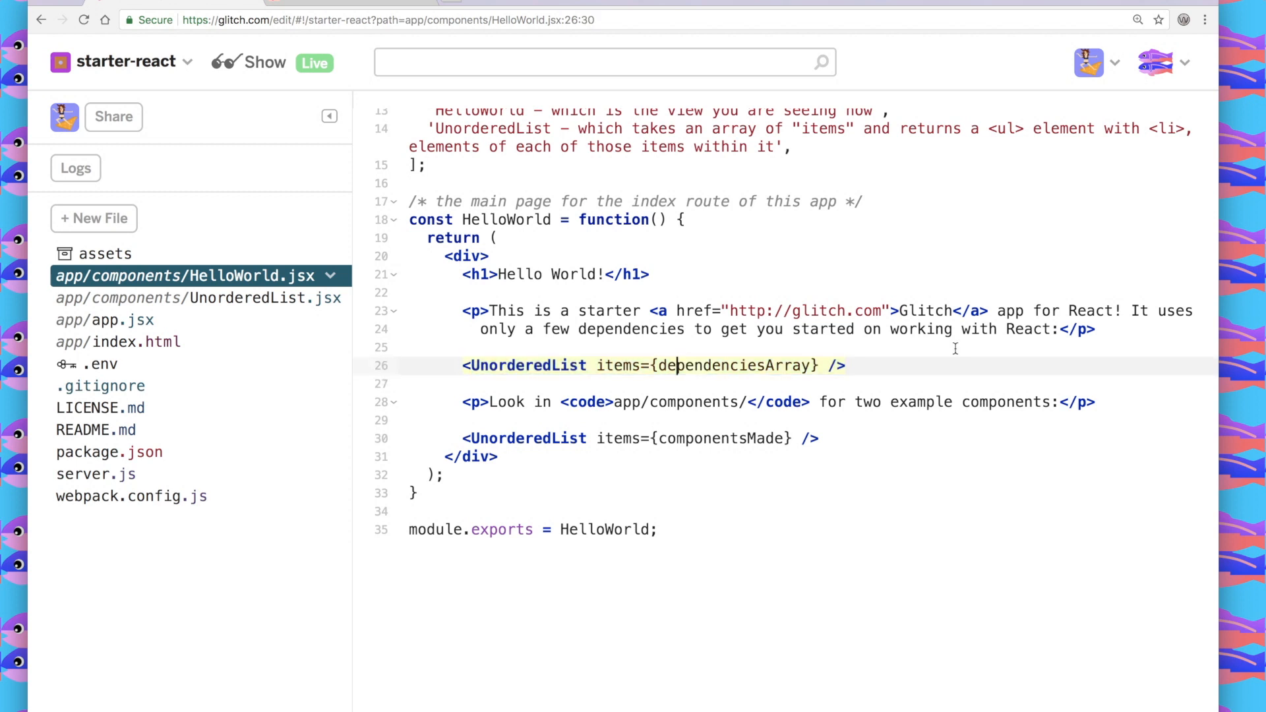
mouse_move(859, 358)
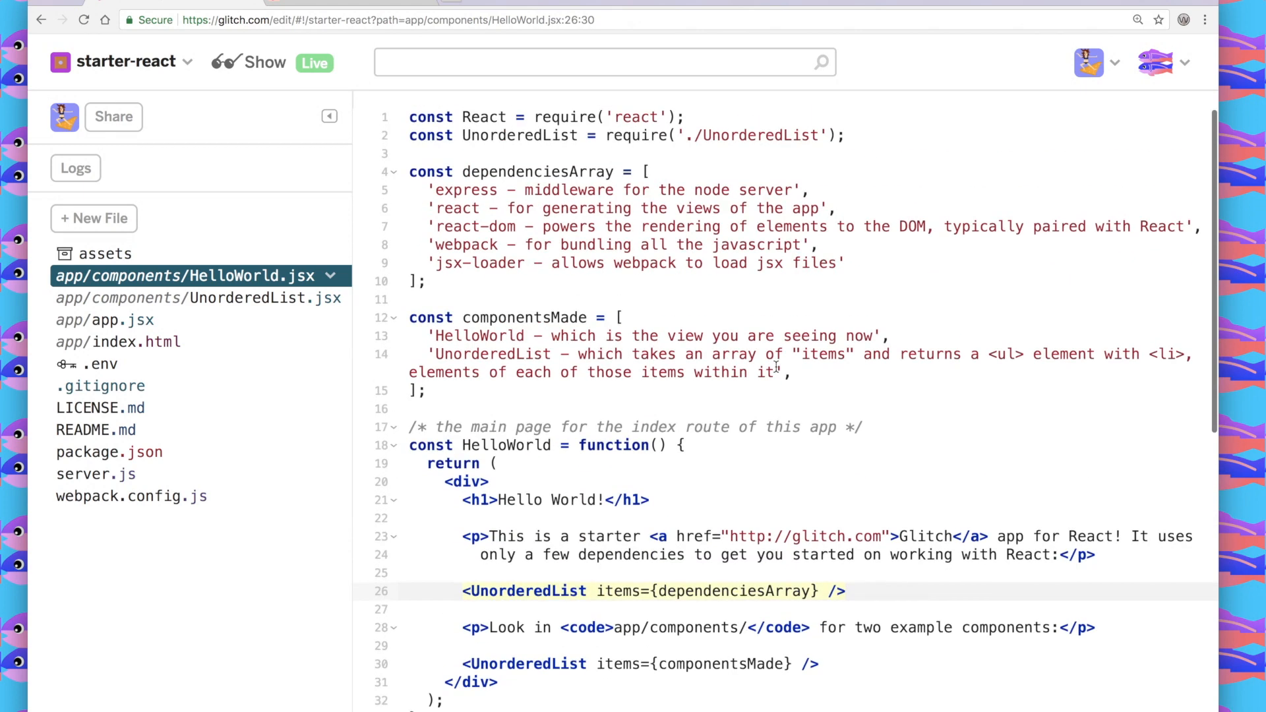
drag(407, 171, 460, 245)
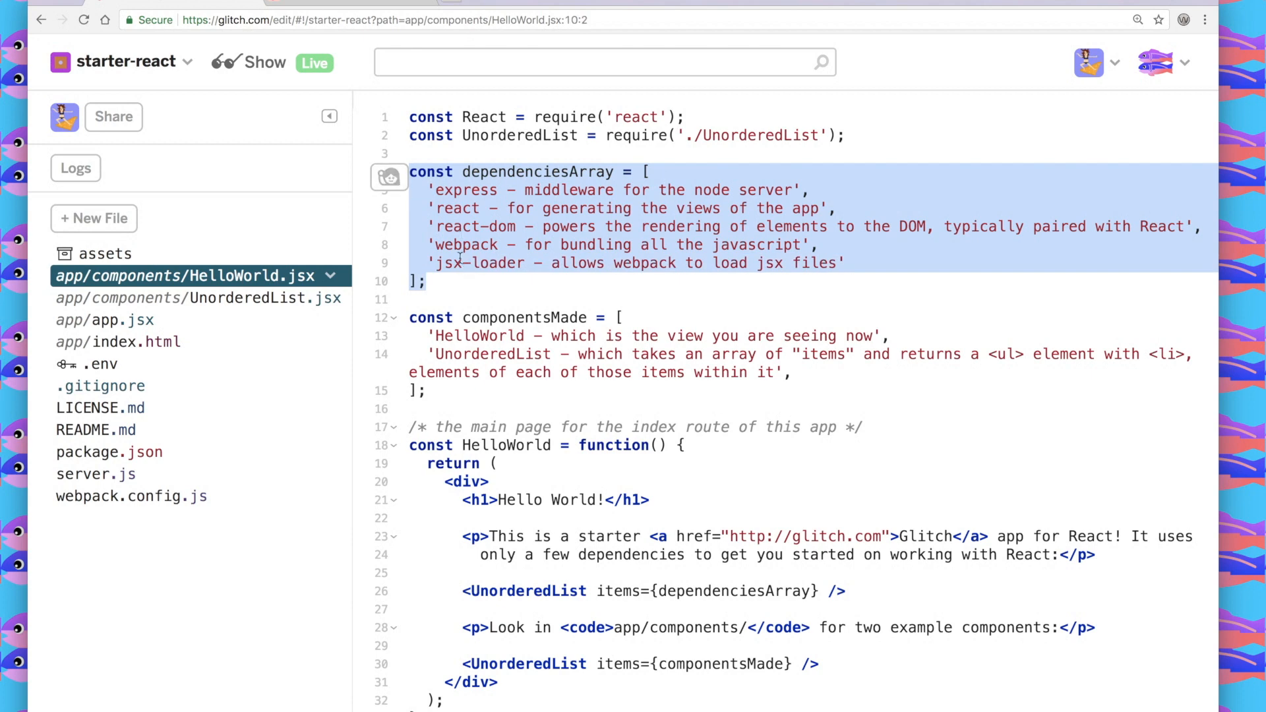
- View app/app.jsx rendering HelloWorld into the main element, then return to HelloWorld.jsx
click(105, 319)
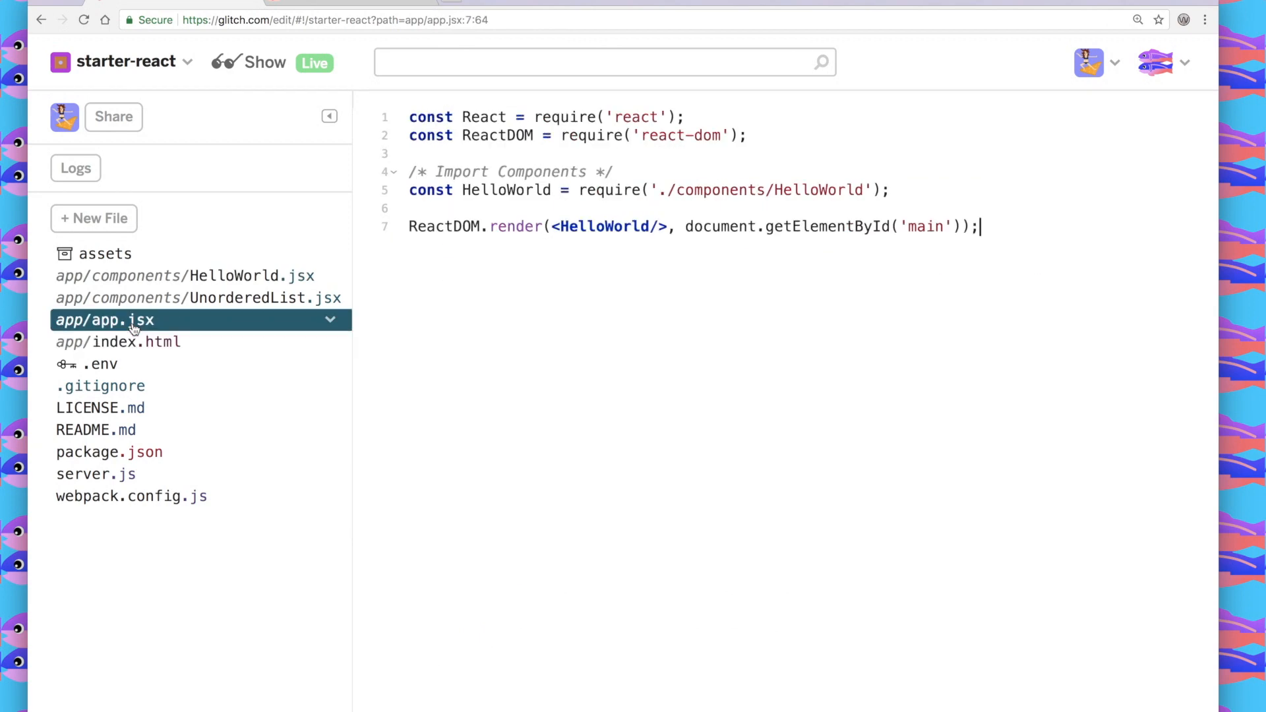
mouse_move(744, 313)
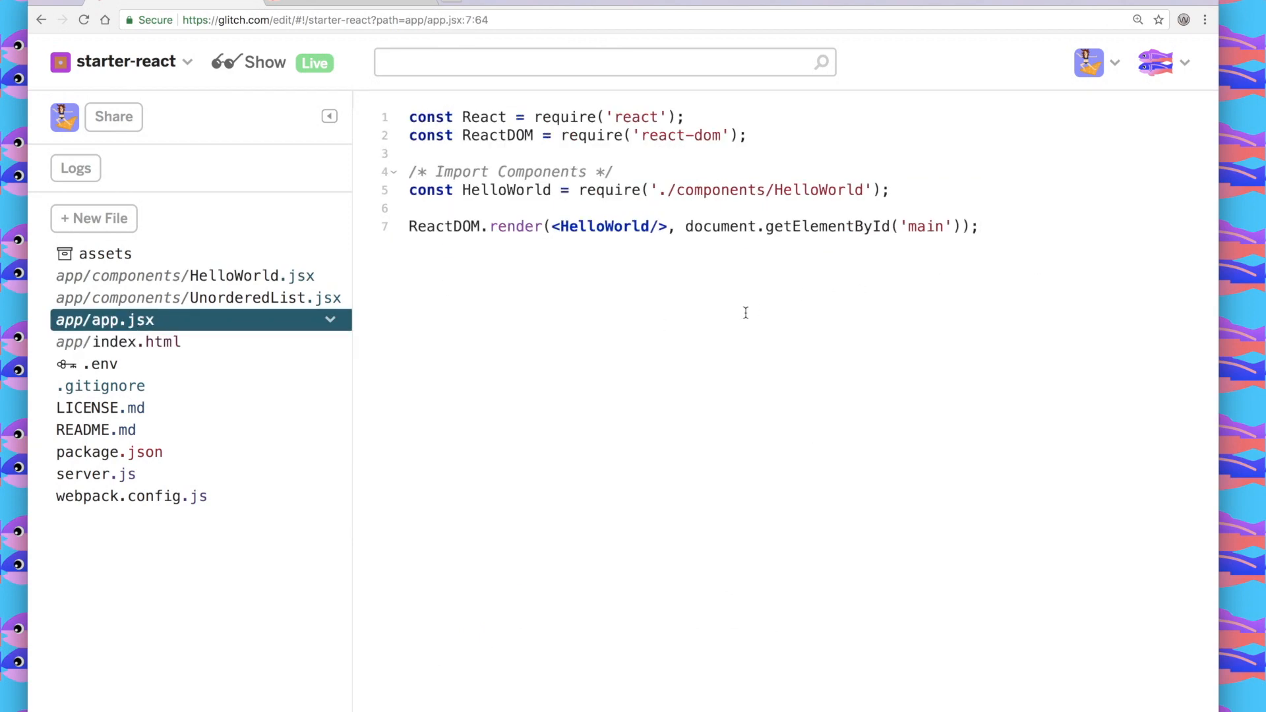
mouse_move(753, 281)
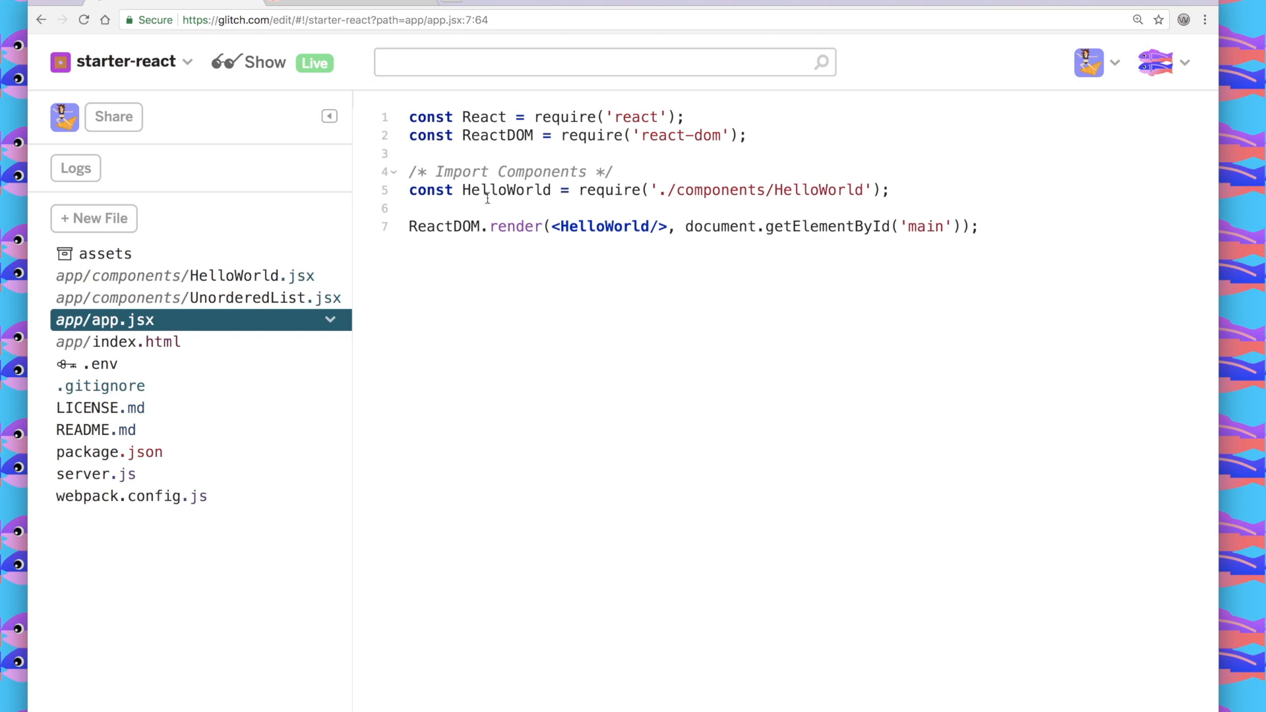
click(185, 276)
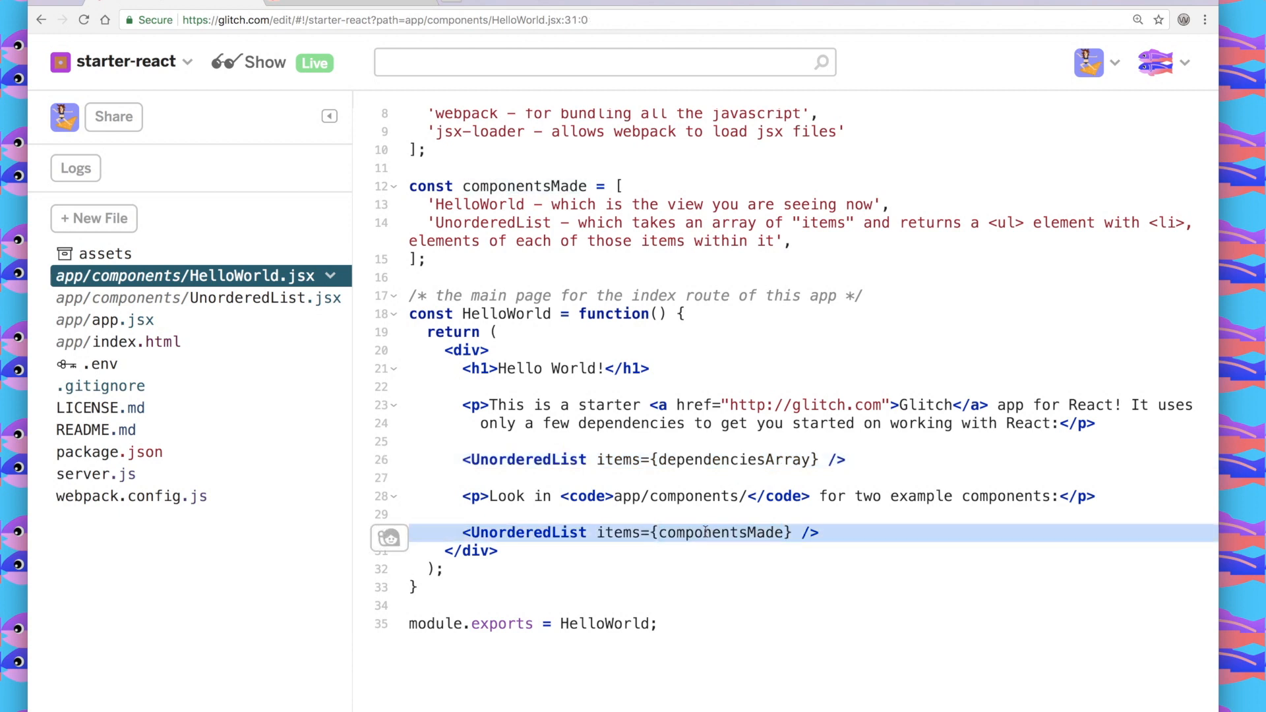
click(844, 532)
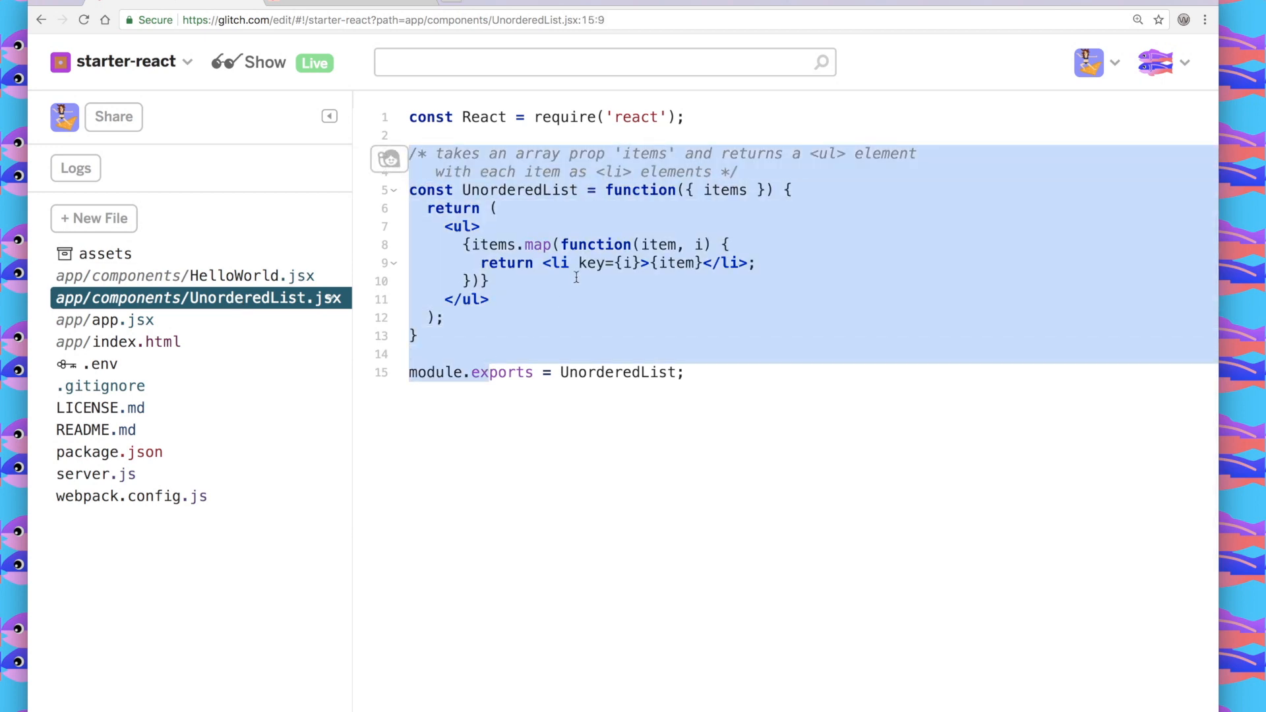
mouse_move(305, 276)
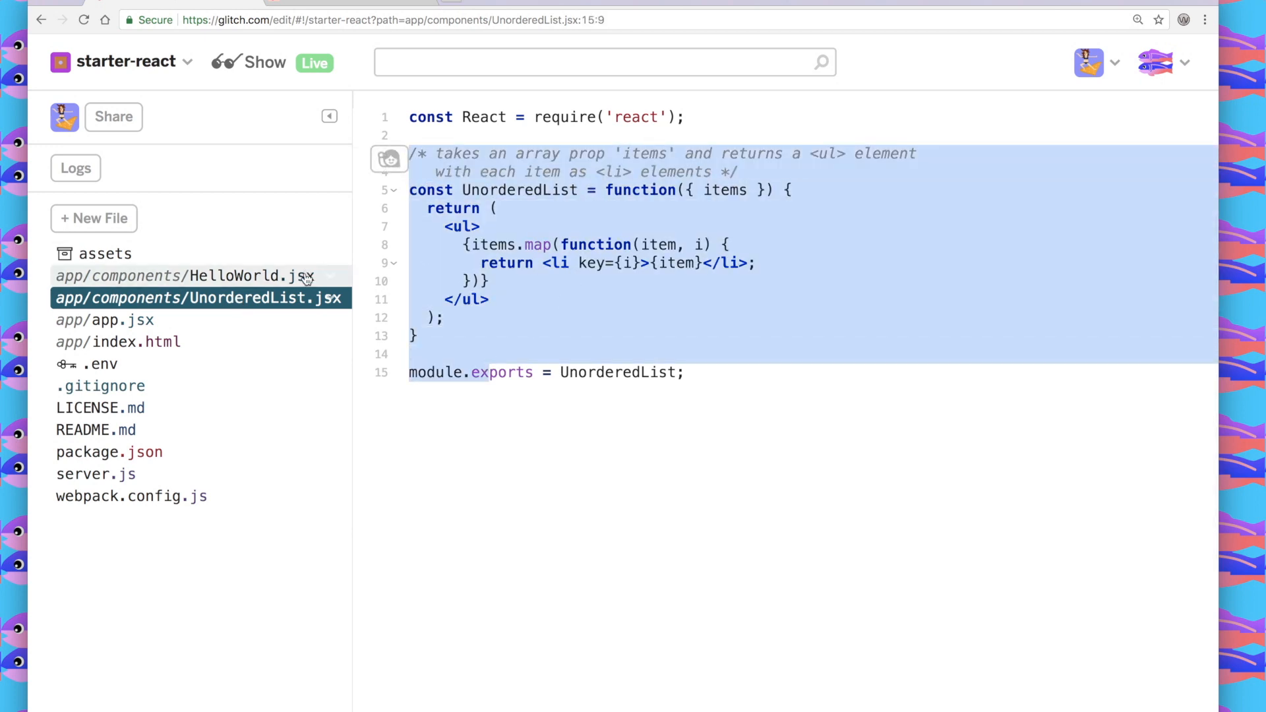